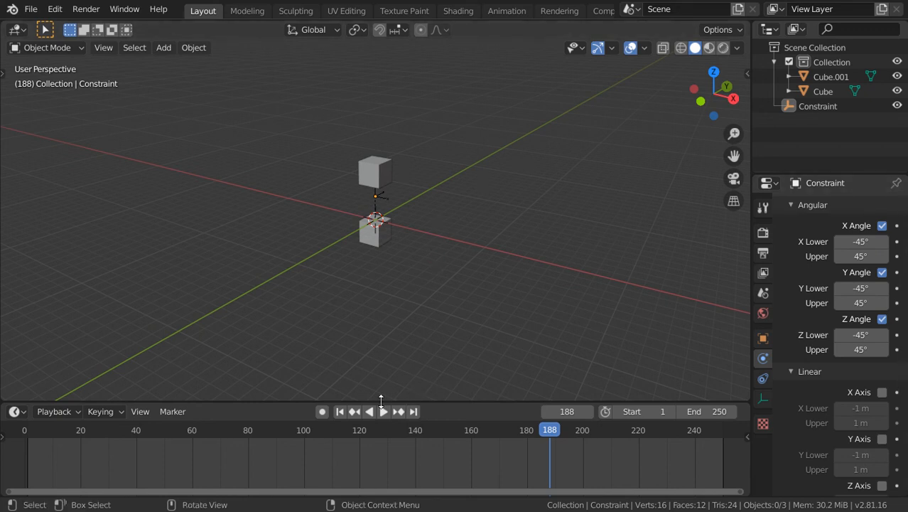
Play and stop the finished spring demo, then start a new General file without saving.
click(383, 411)
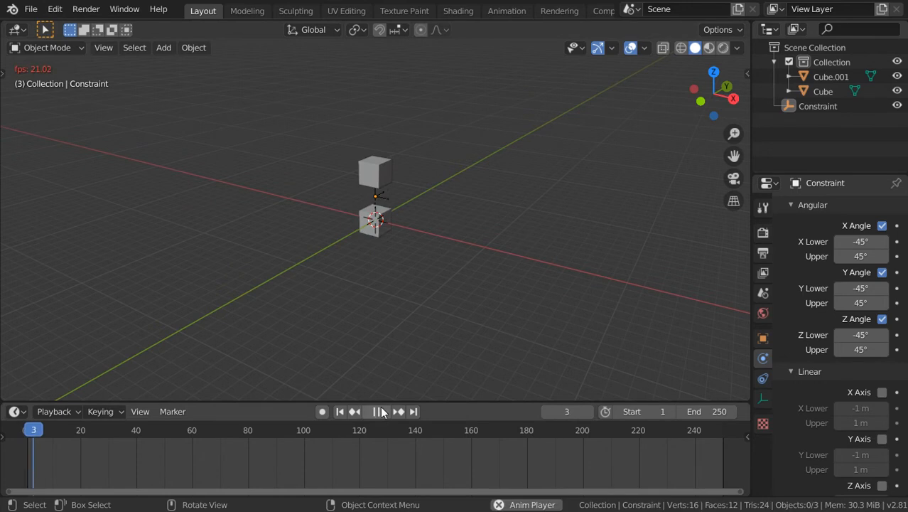
click(375, 410)
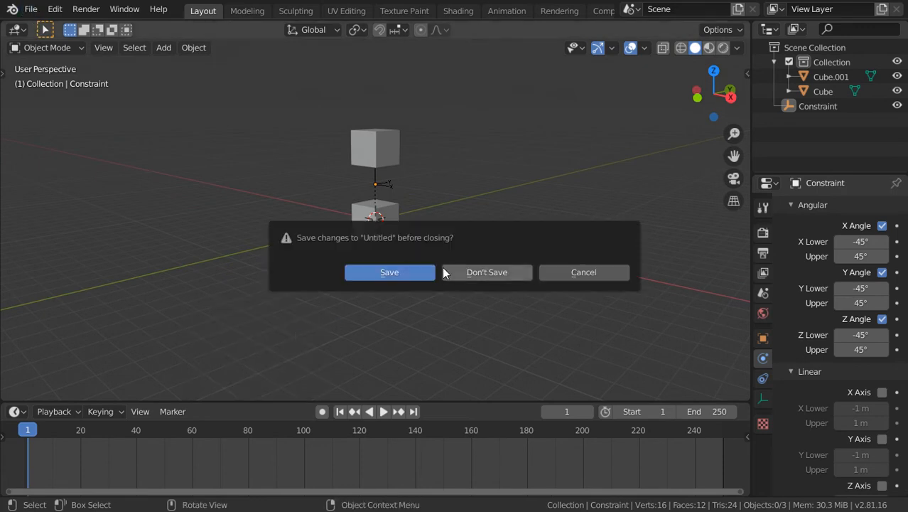
click(487, 271)
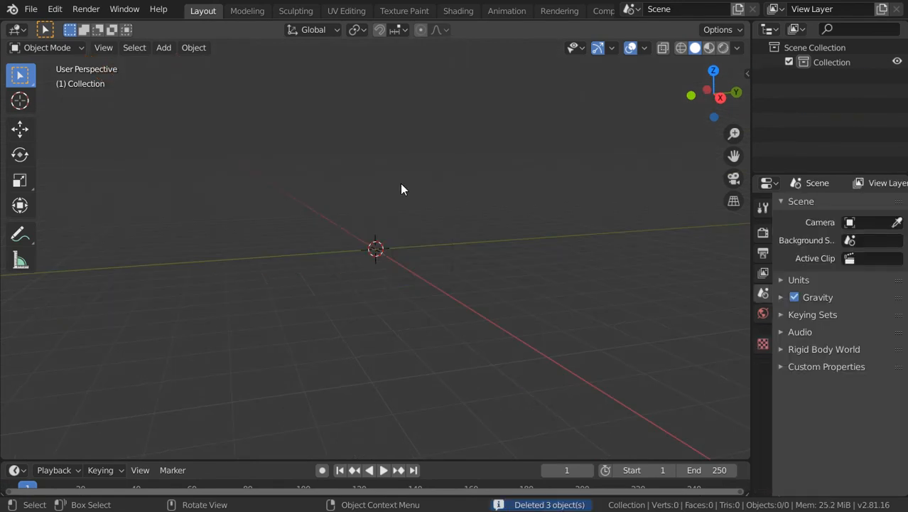
Add a cube, place a duplicate above it, and select the upper cube in Physics.
click(163, 48)
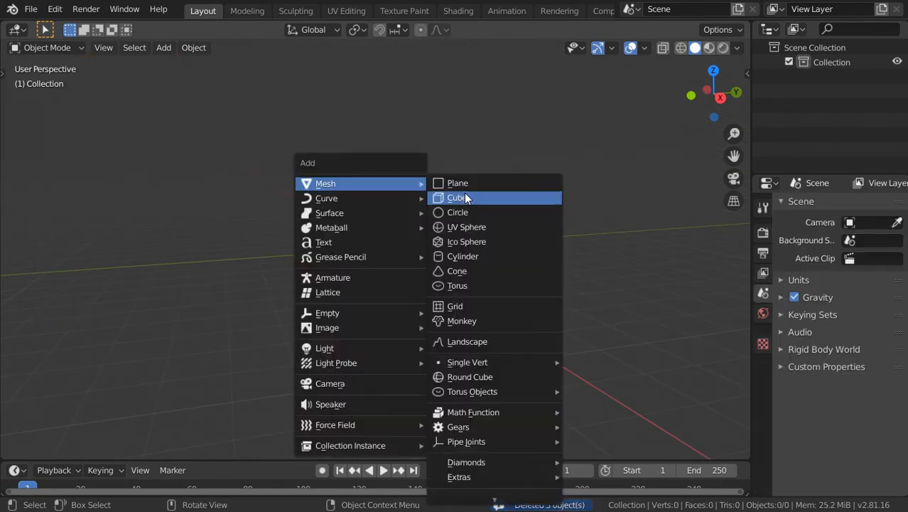
click(456, 198)
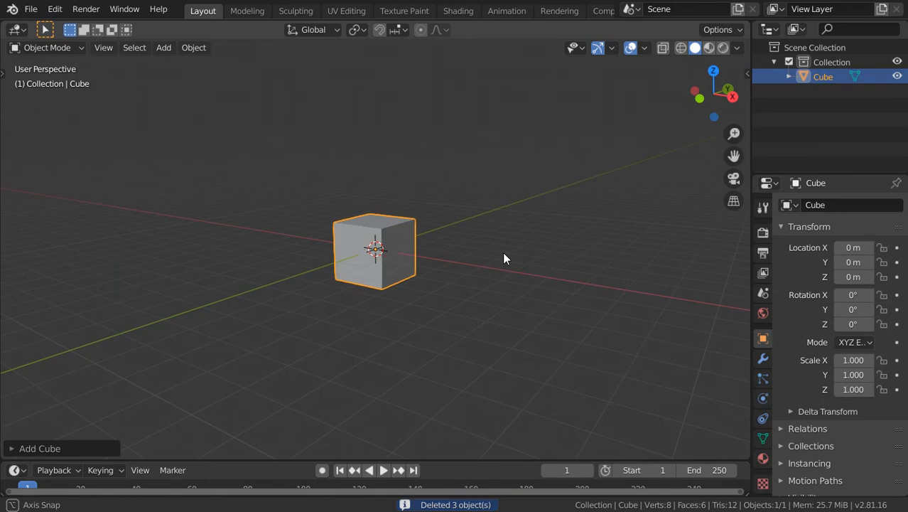
click(762, 397)
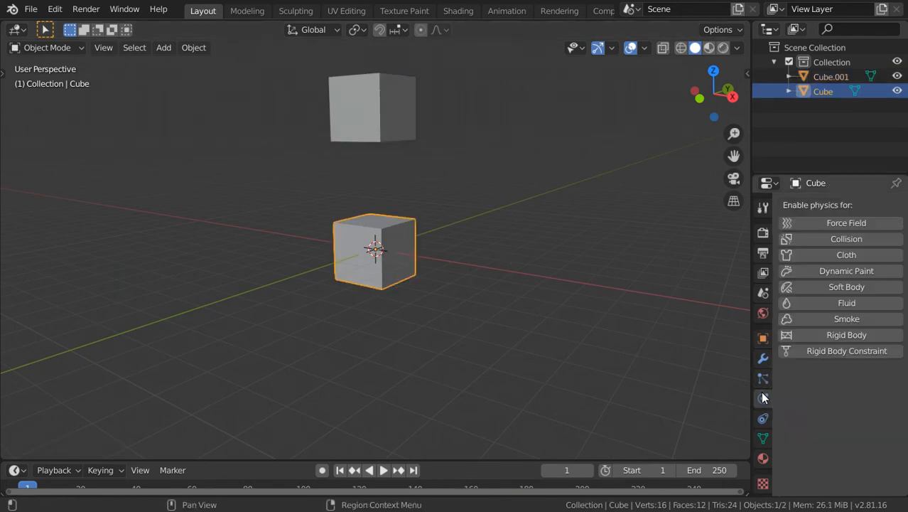
click(847, 335)
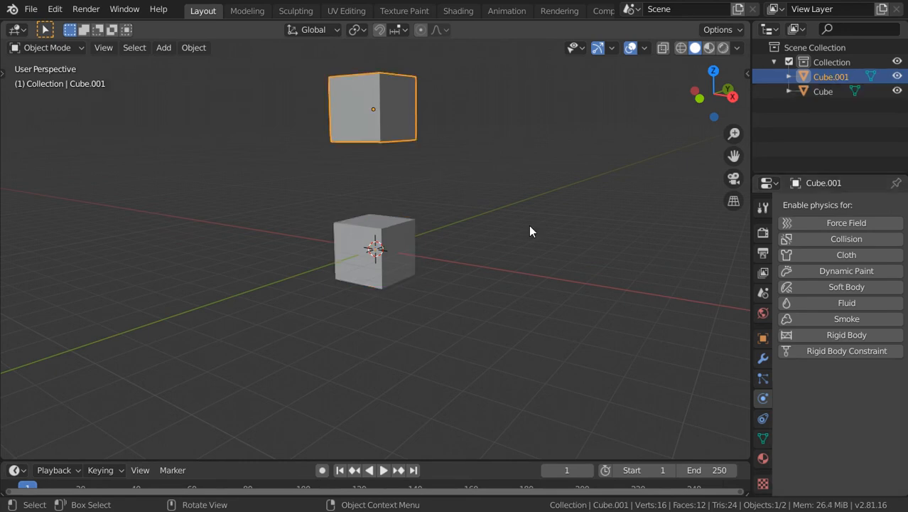
Give both cubes rigid bodies, connect them, and select the new Constraint object.
click(846, 335)
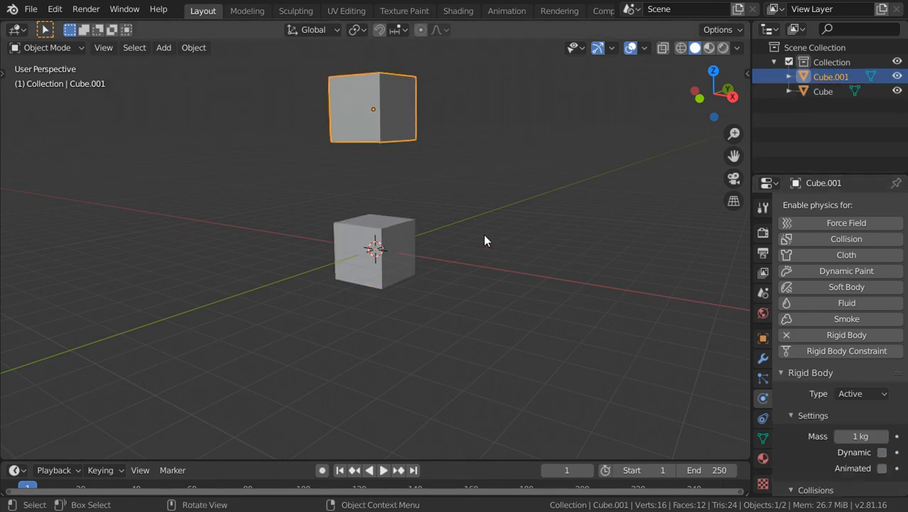
click(193, 47)
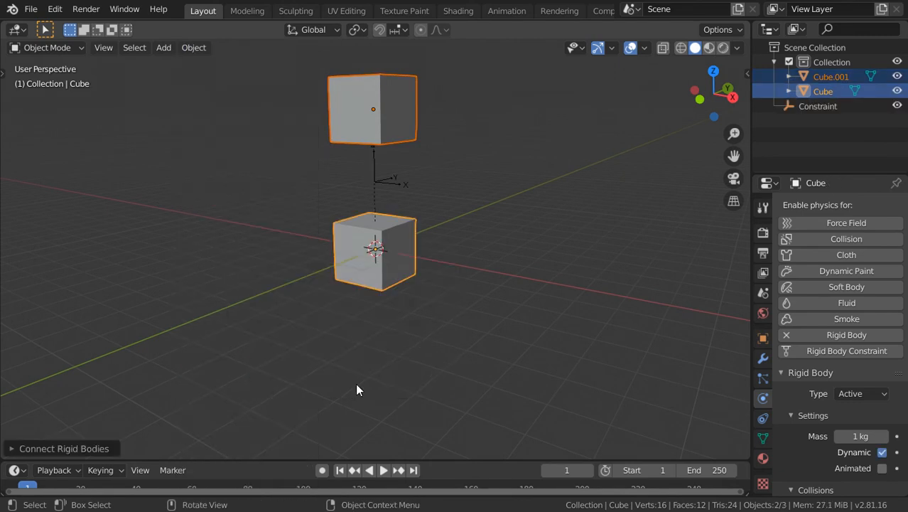
click(817, 106)
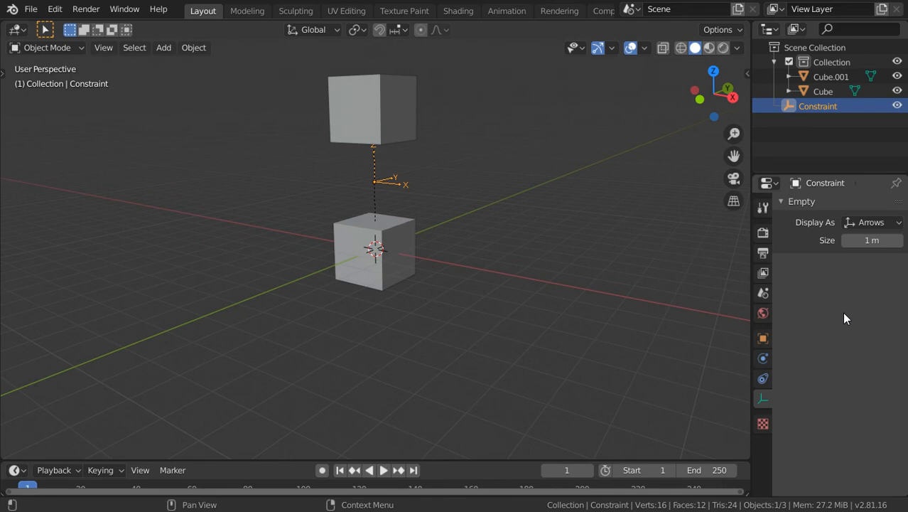
Change the Rigid Body Constraint type from Fixed to Generic Spring.
click(763, 338)
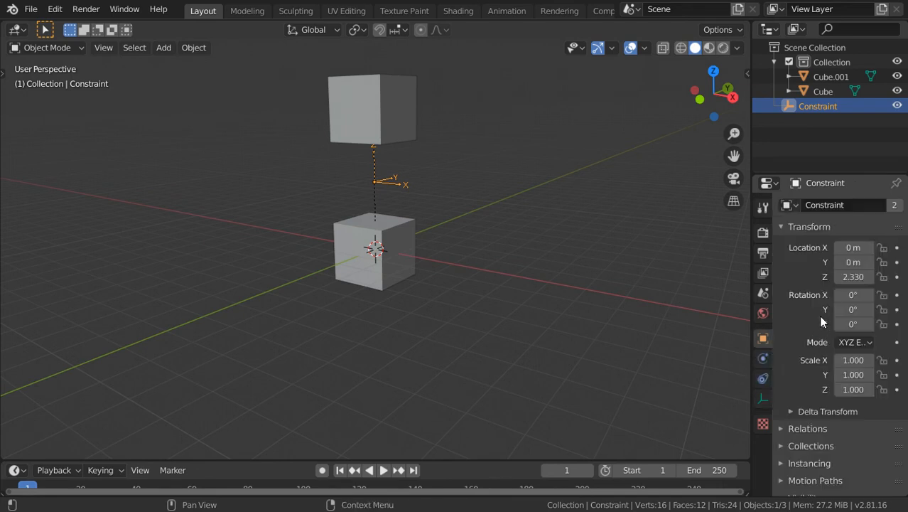
click(763, 357)
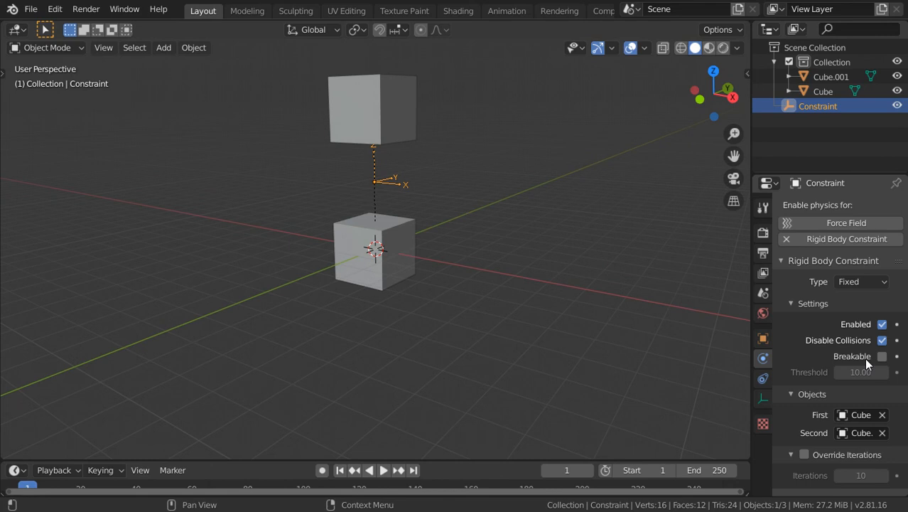
click(862, 281)
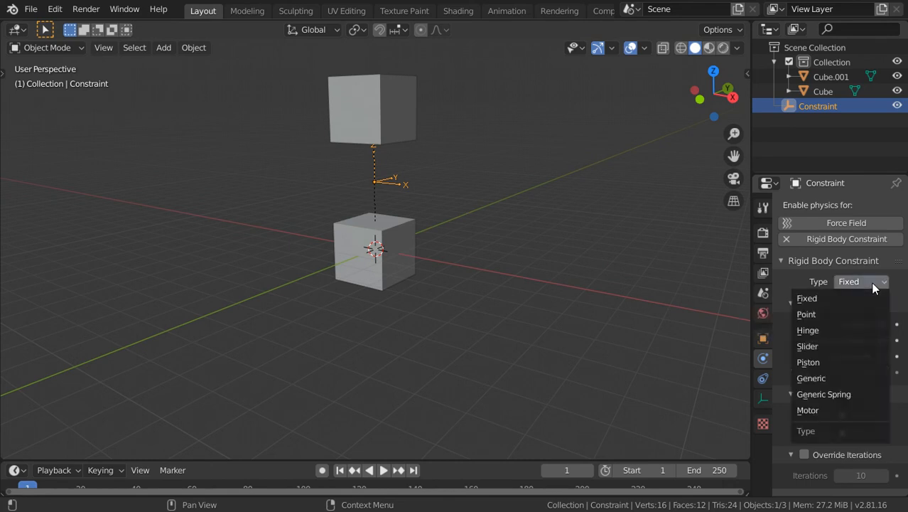
click(811, 377)
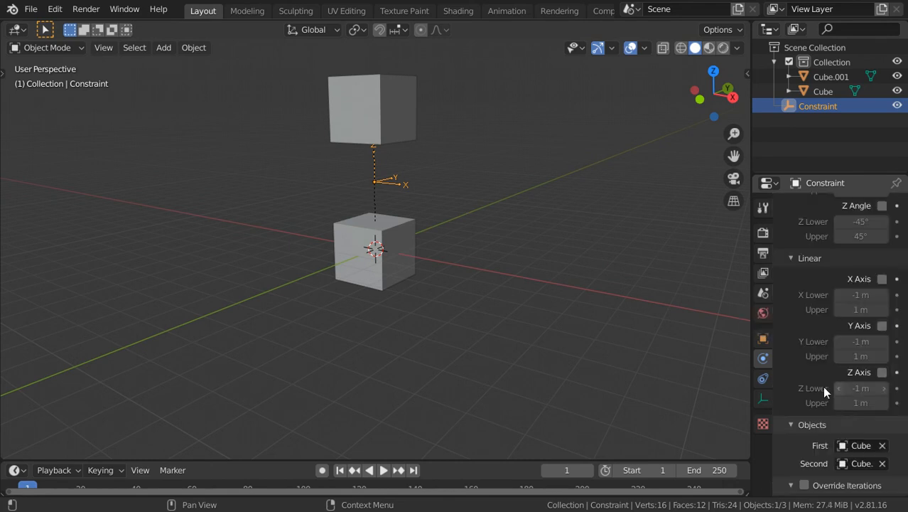
click(369, 470)
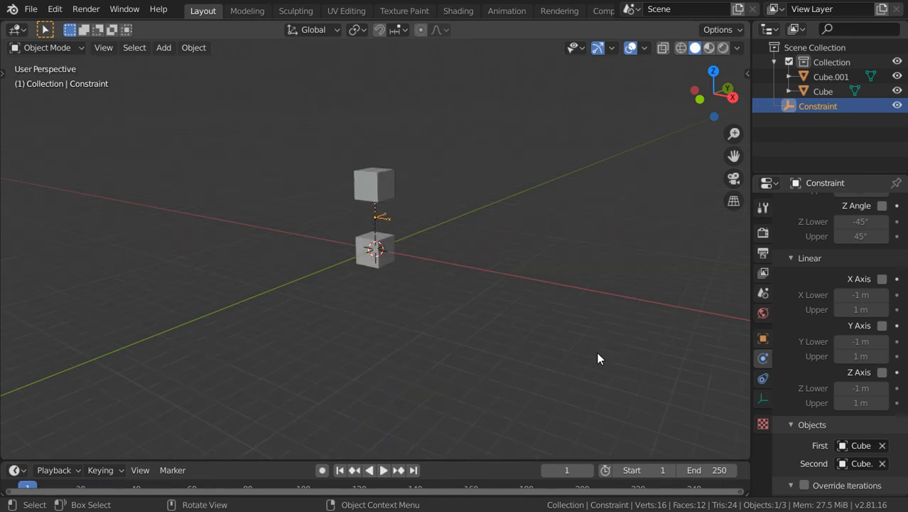
Scroll the constraint's Physics panel down to the Springs settings.
scroll(down, 3)
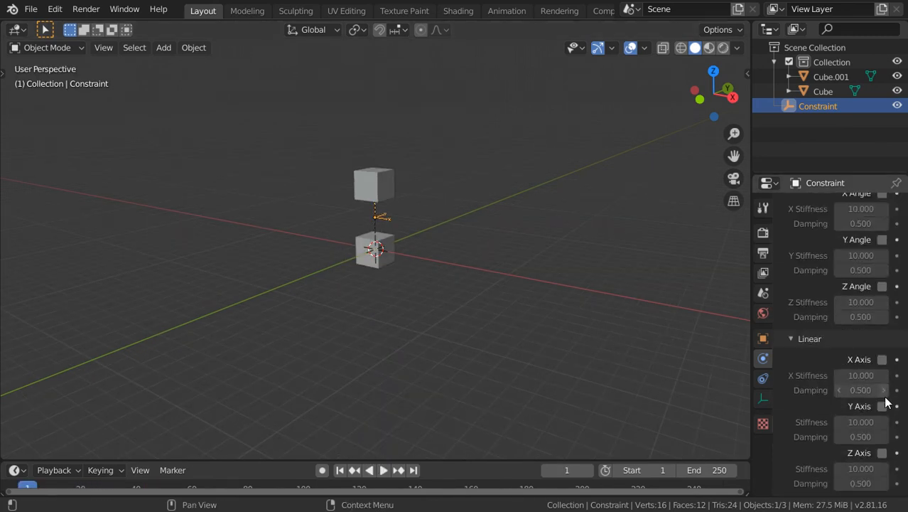
mouse_move(886, 467)
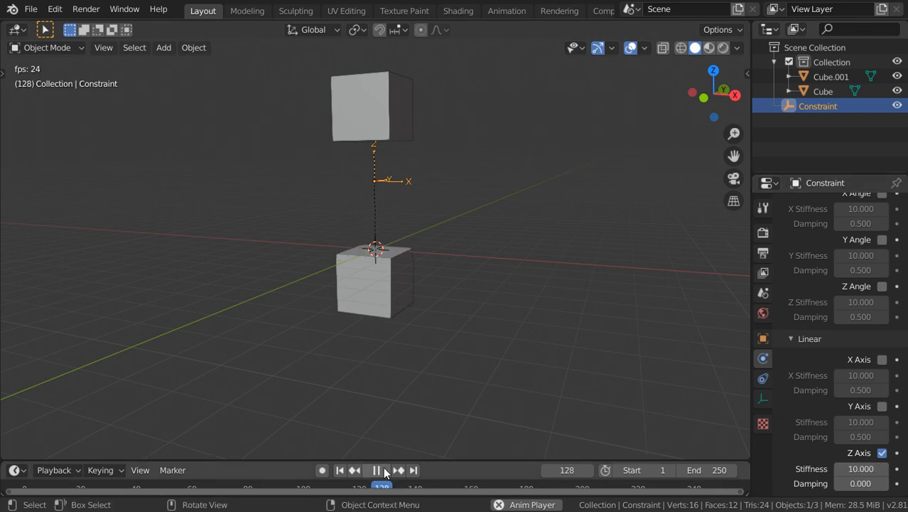
Stop playback, set the Linear Z spring stiffness to 7, and replay the simulation.
click(384, 469)
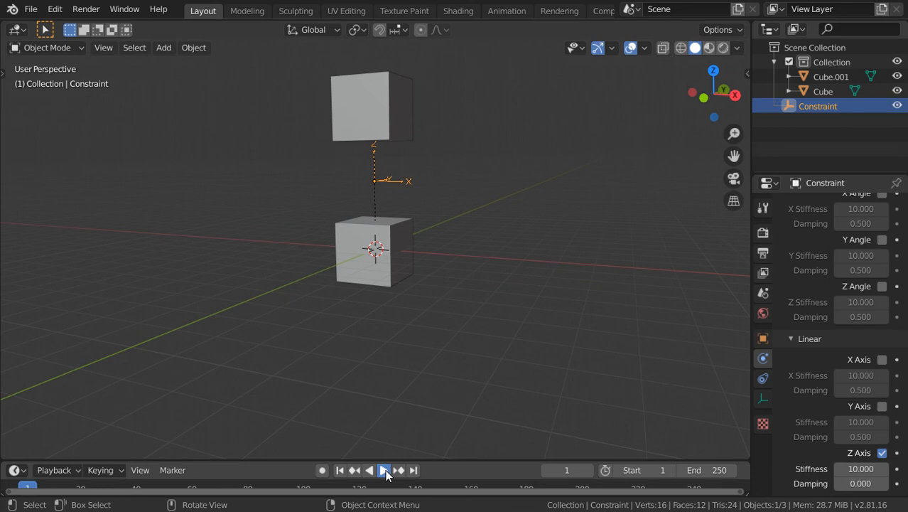
click(384, 469)
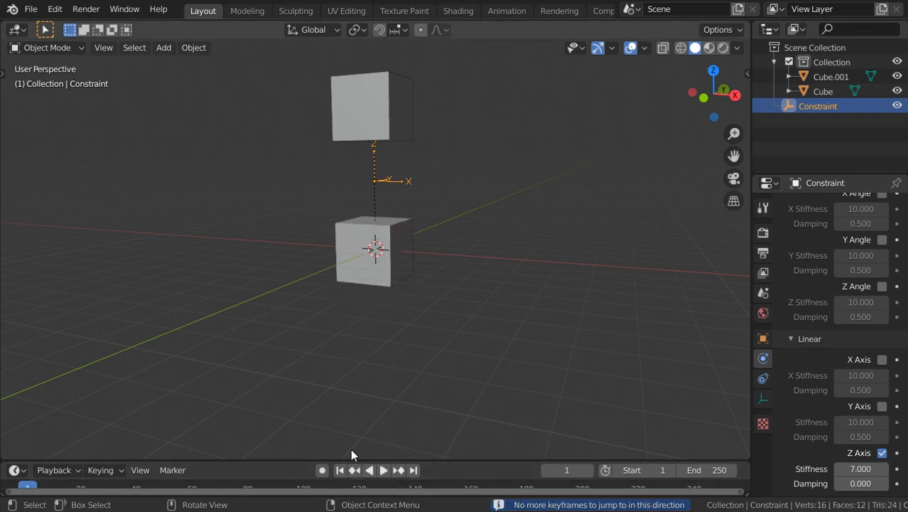
click(383, 470)
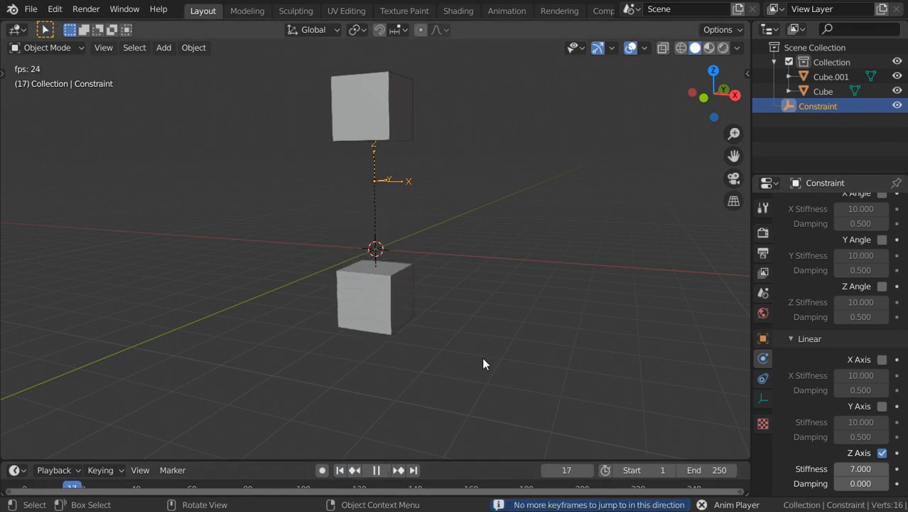